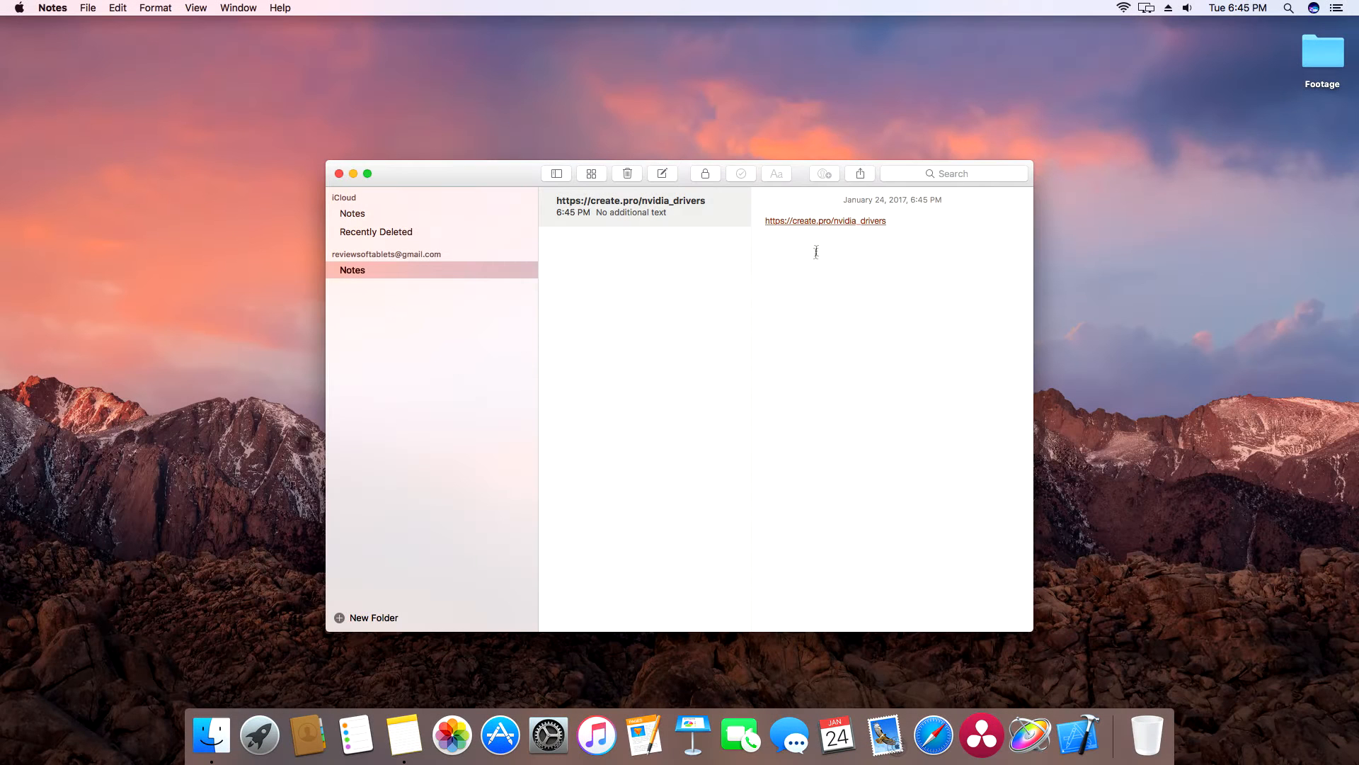
{"action": "mouse_move", "coordinate": [840, 227]}
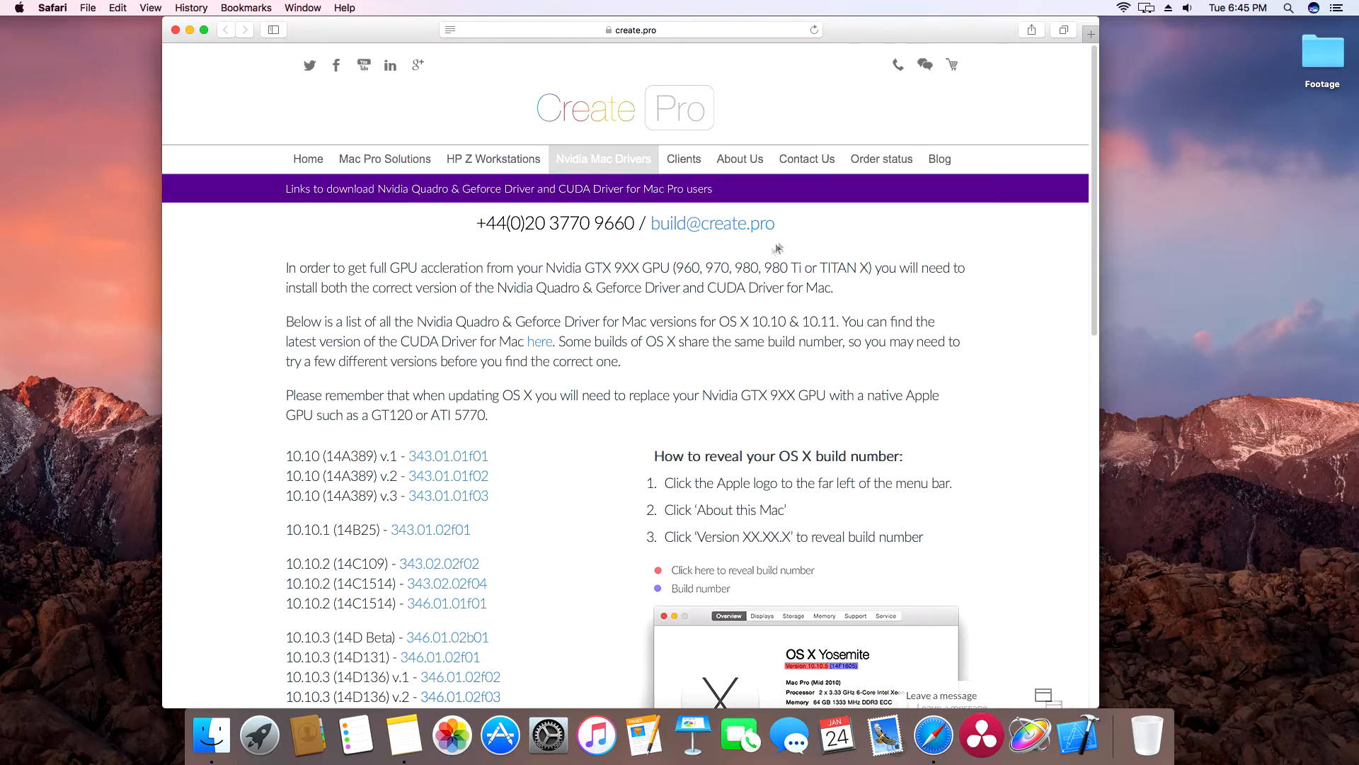
Scroll to the driver list and confirm in About This Mac the build is macOS 10.12.1 (16B2657)
{"action": "scroll", "scroll_direction": "down", "scroll_amount": 3}
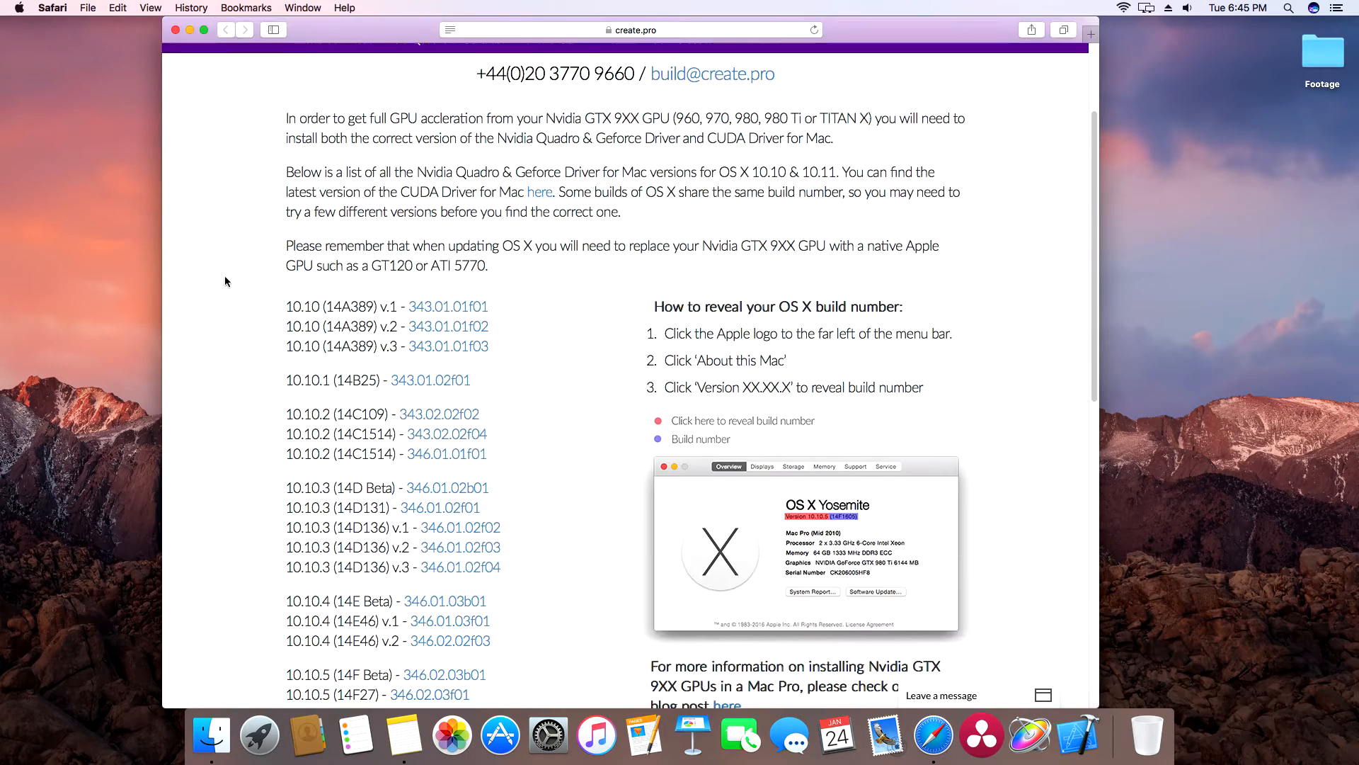
{"action": "scroll", "scroll_direction": "down", "scroll_amount": 3}
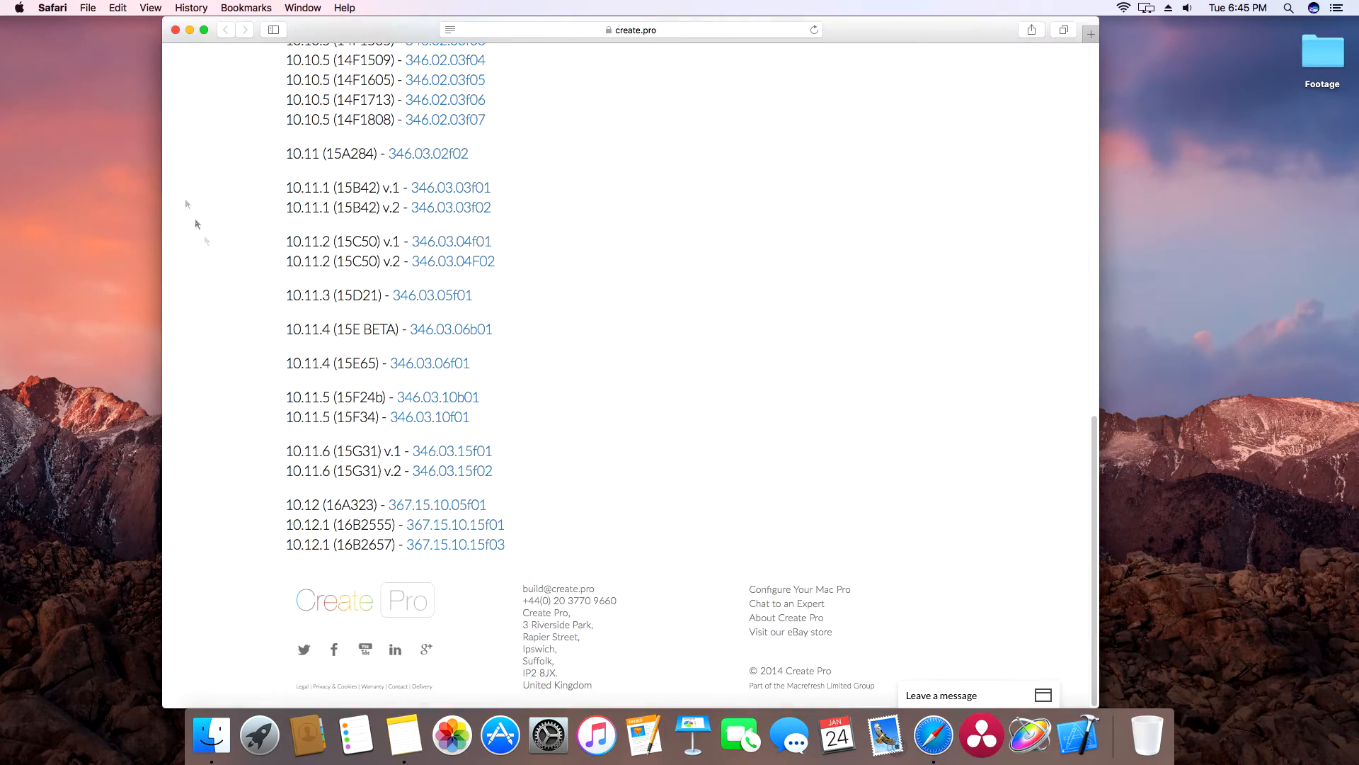
{"action": "left_click", "coordinate": [17, 8]}
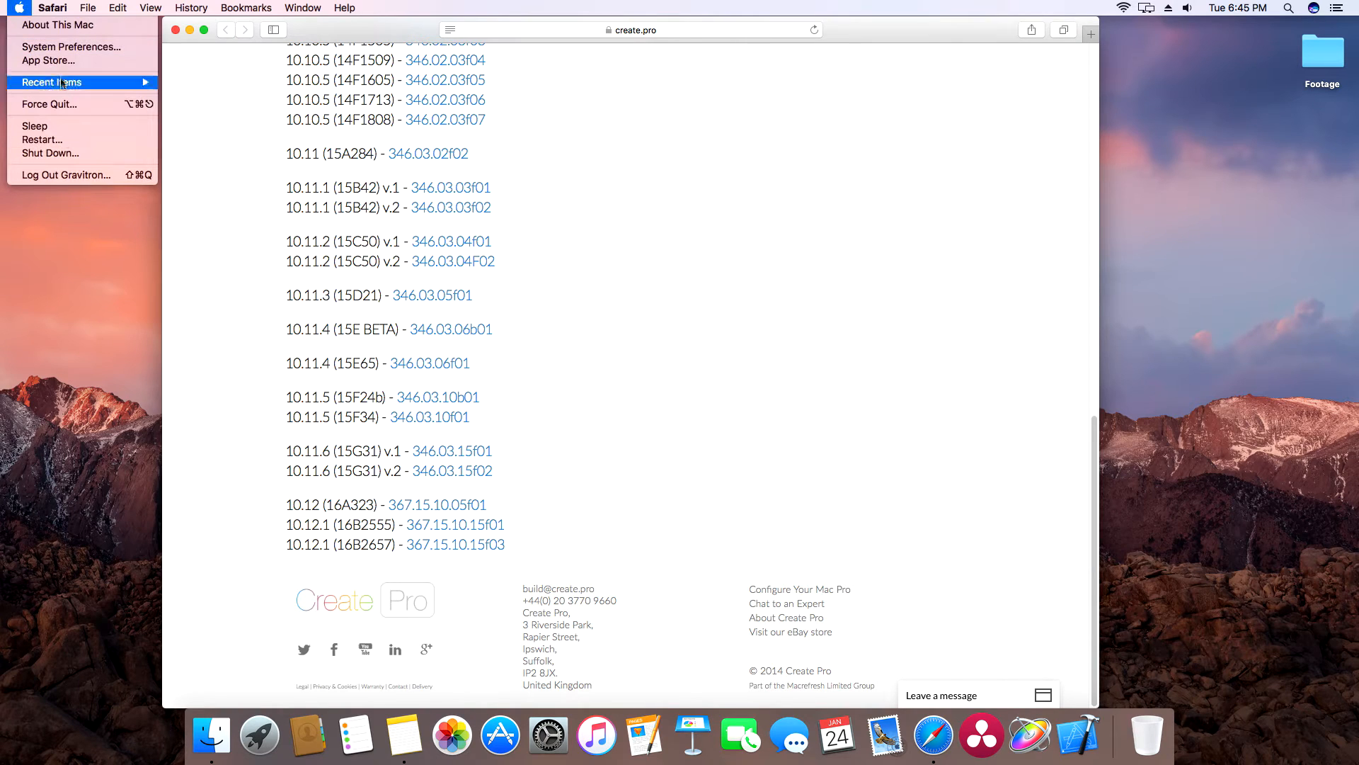
{"action": "left_click", "coordinate": [58, 24]}
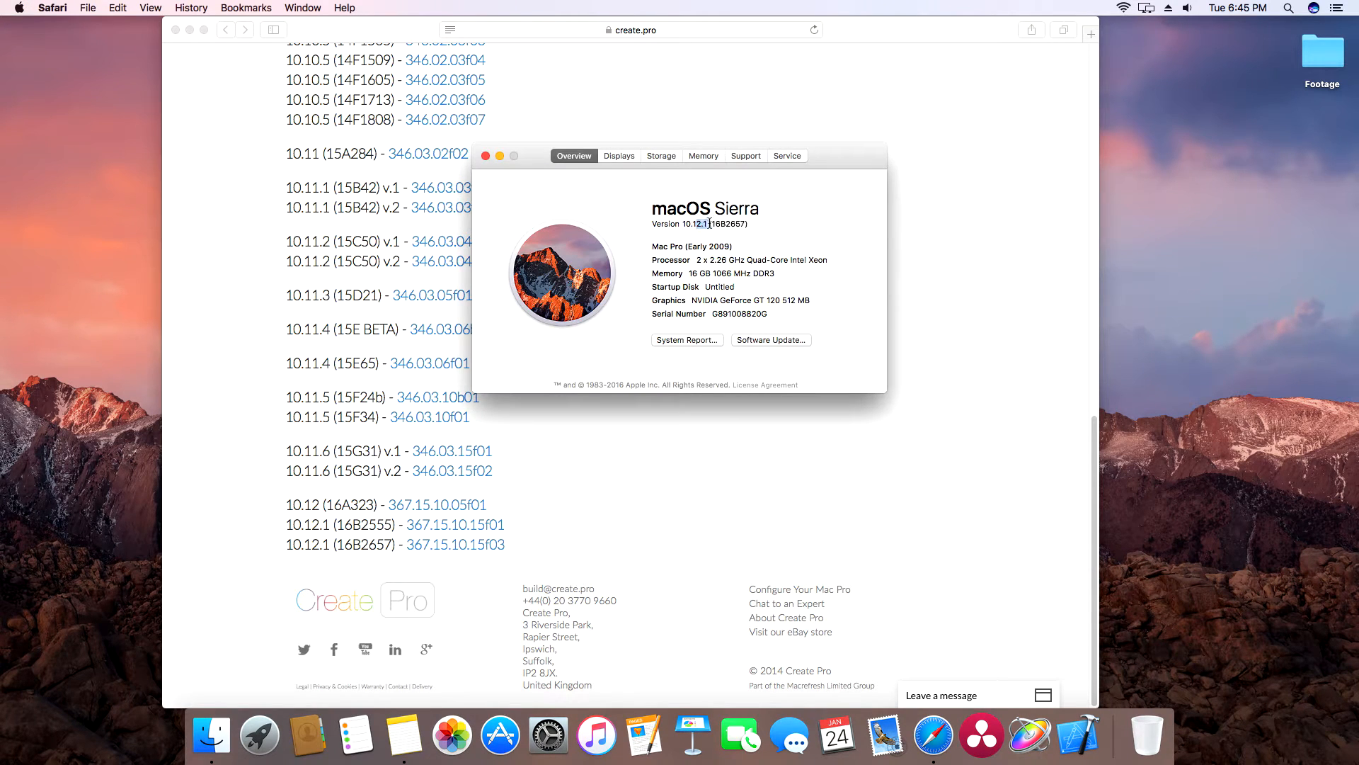
{"action": "double_click", "coordinate": [711, 224]}
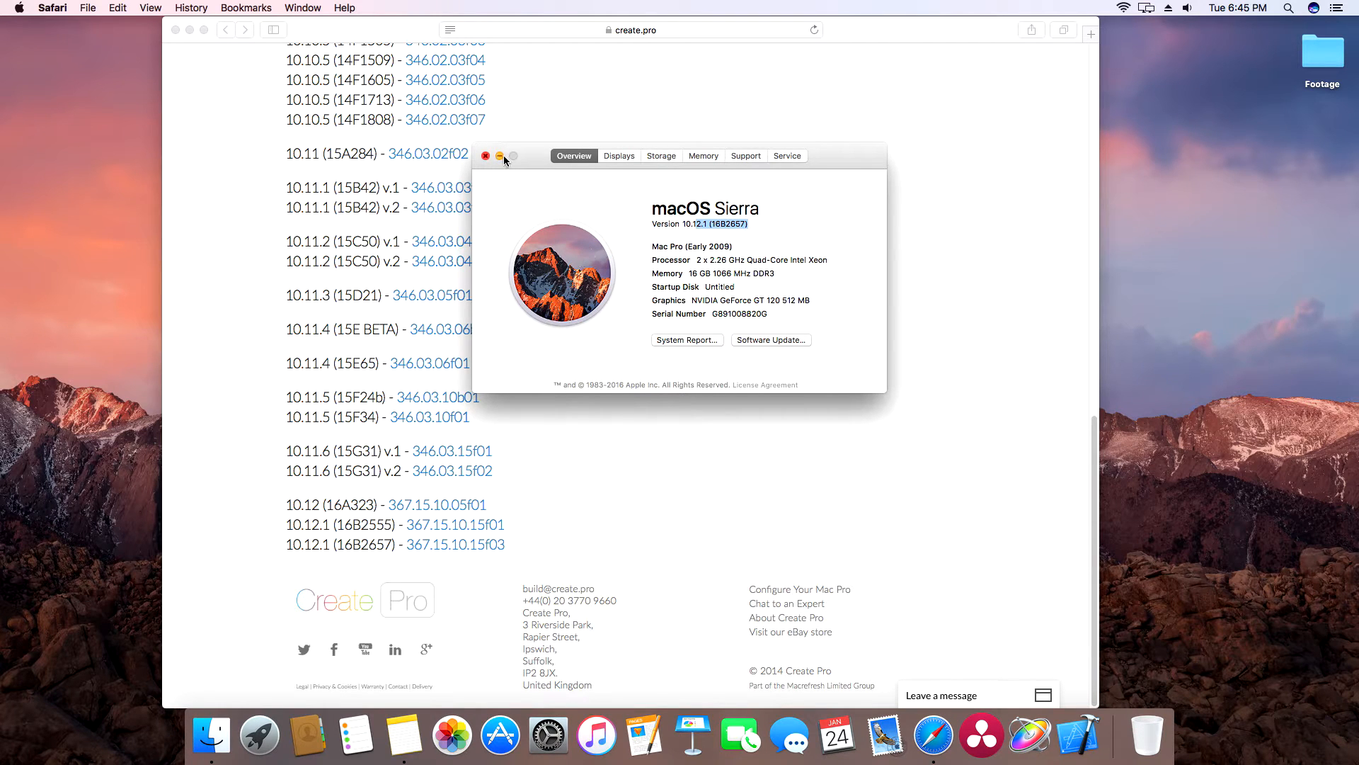
Dismiss the About This Mac overview to return to the driver list for 367.15.10.15f03
{"action": "left_click", "coordinate": [486, 156]}
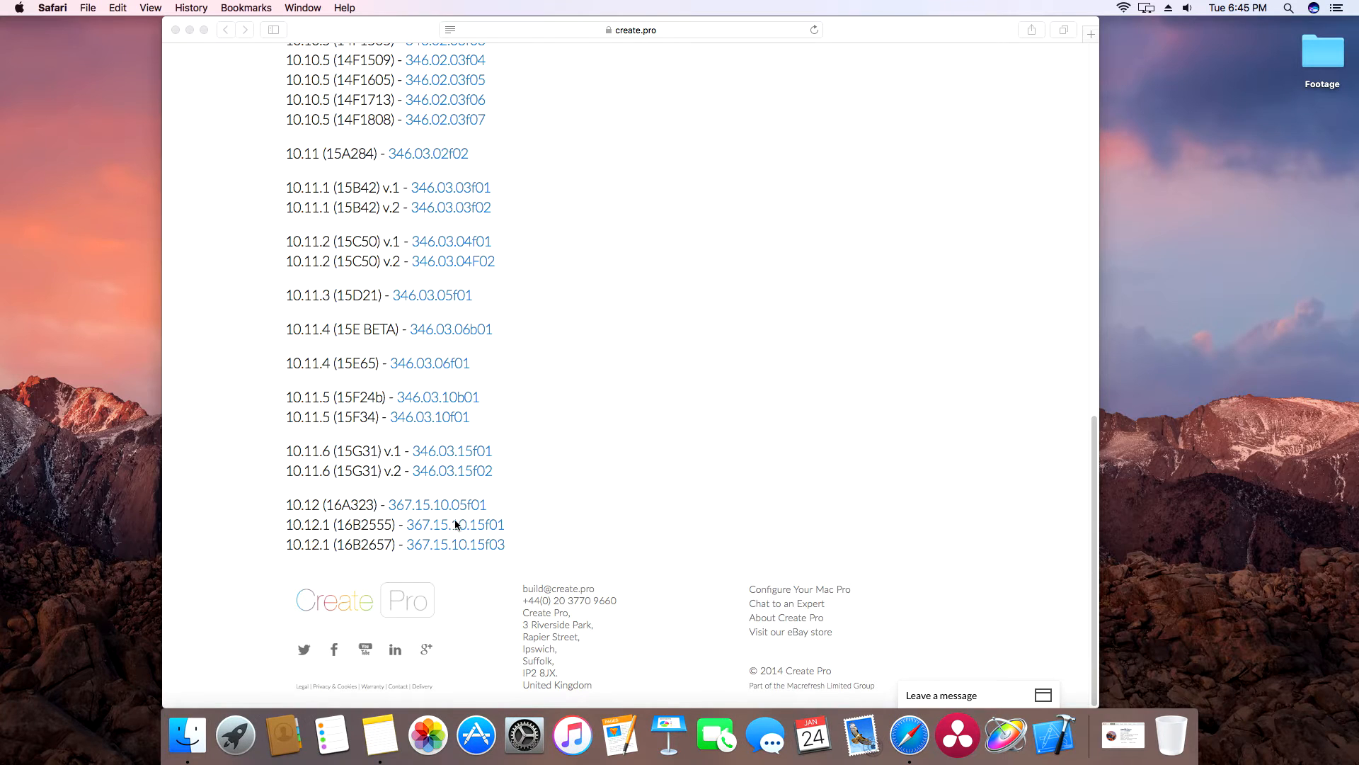
{"action": "mouse_move", "coordinate": [1106, 737]}
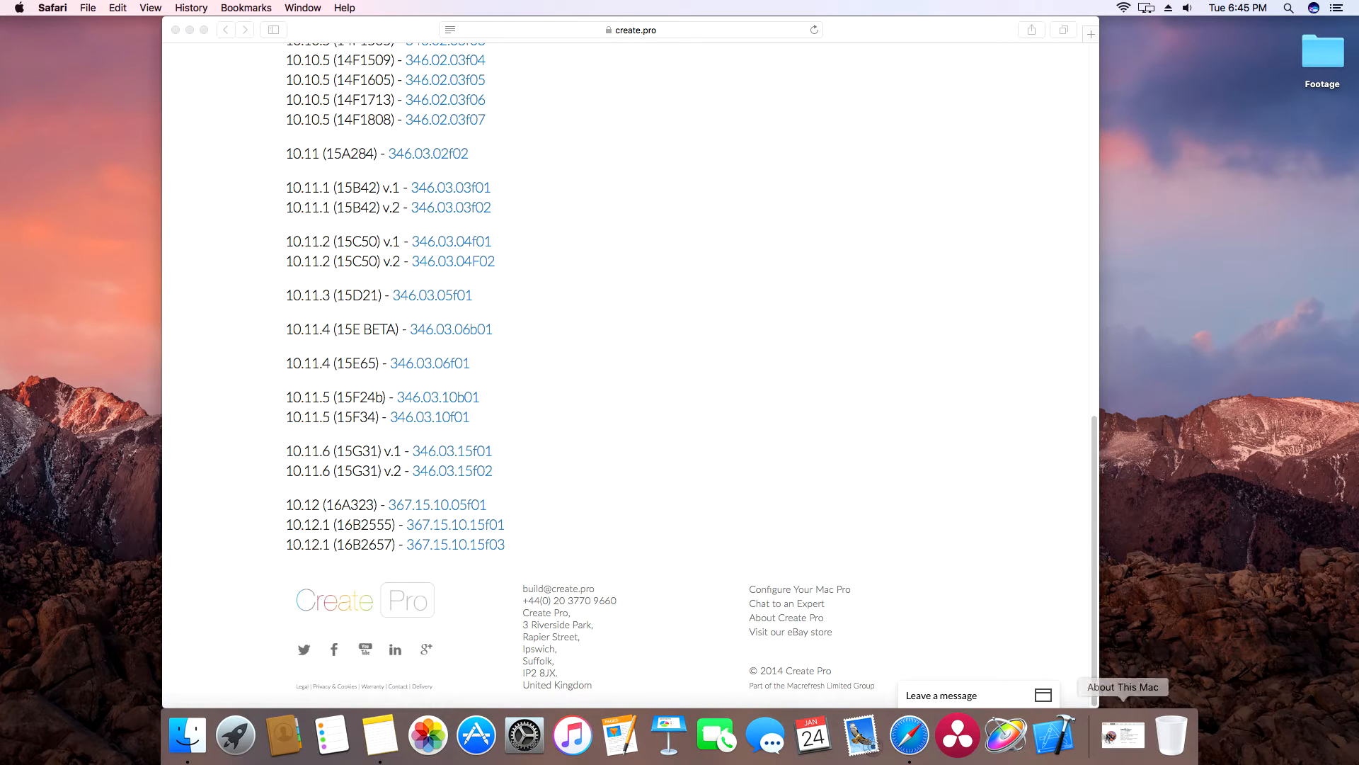
{"action": "left_click", "coordinate": [1122, 687]}
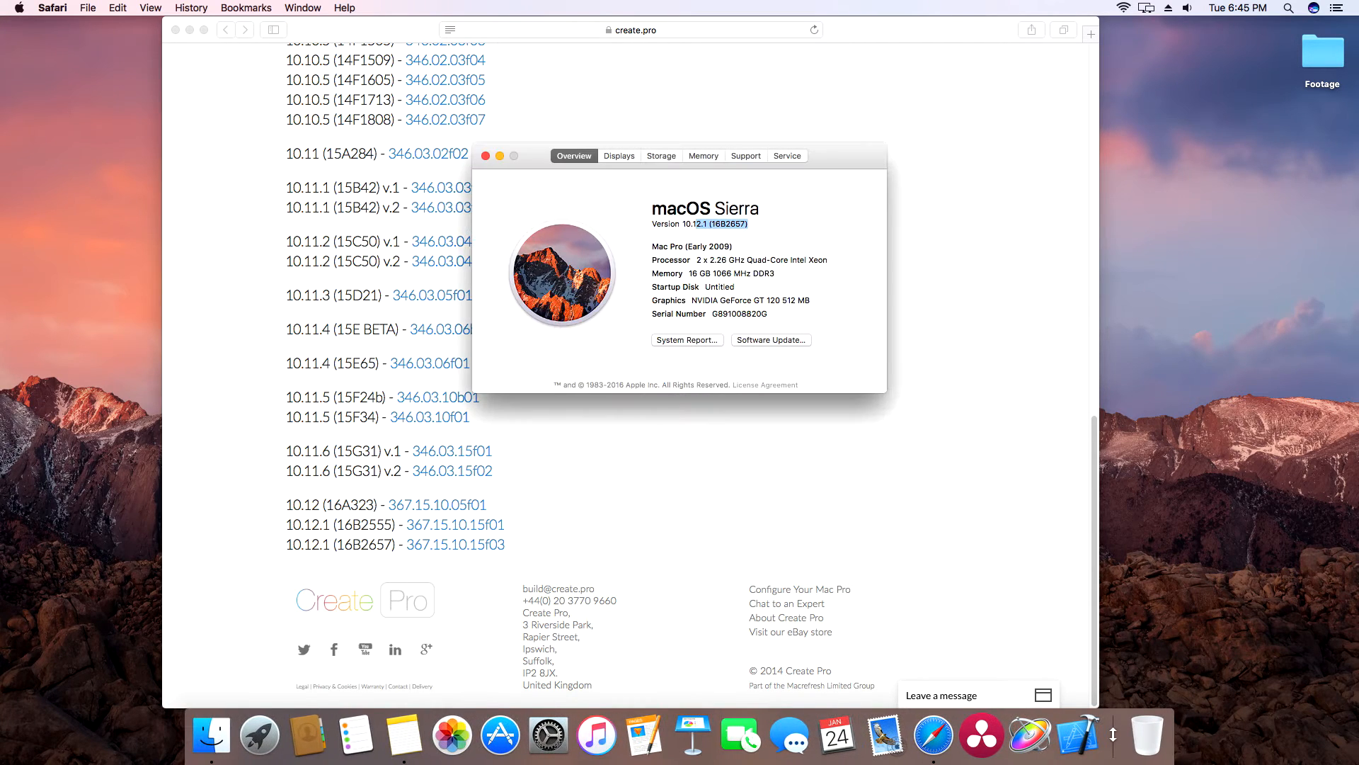
{"action": "left_click", "coordinate": [486, 156]}
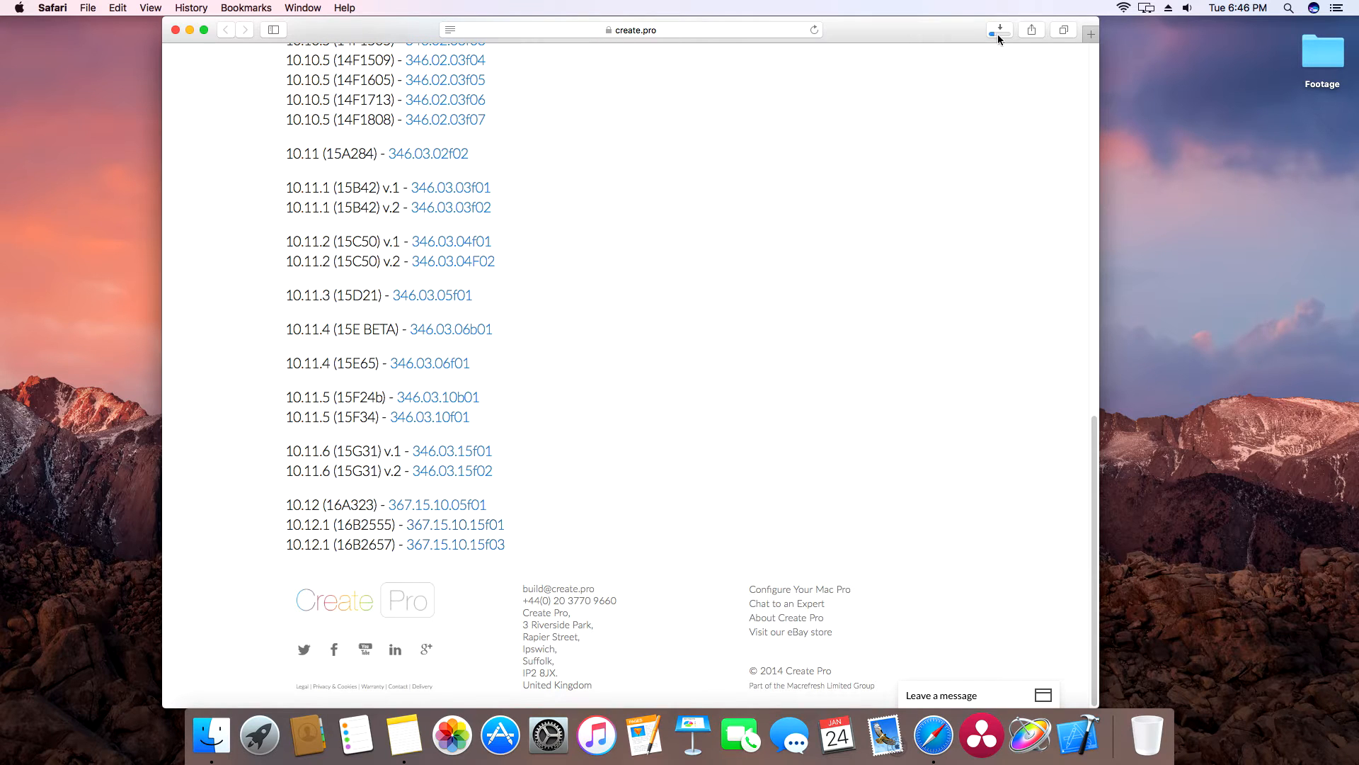
Launch WebDriver-367.15.10.15f03.pkg from the Safari downloads list
{"action": "left_click", "coordinate": [998, 29]}
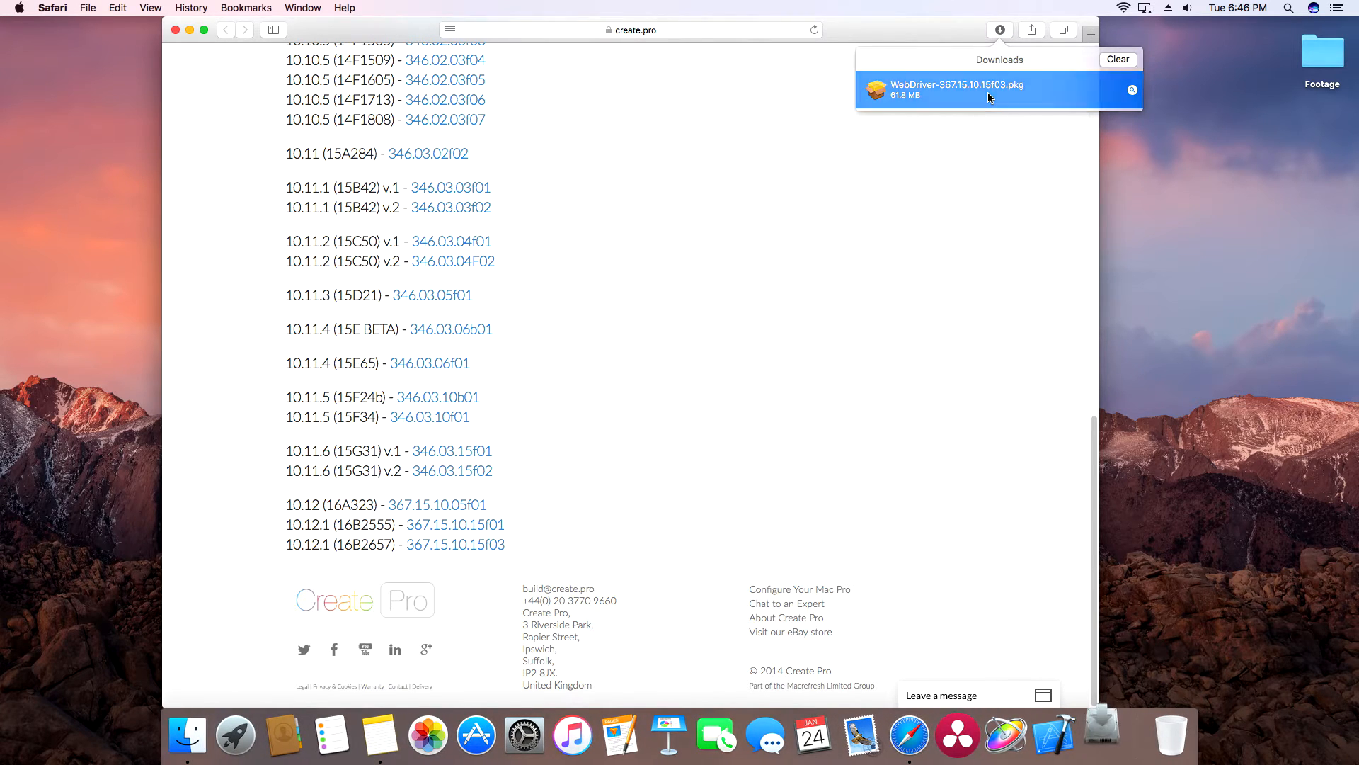
{"action": "double_click", "coordinate": [956, 89]}
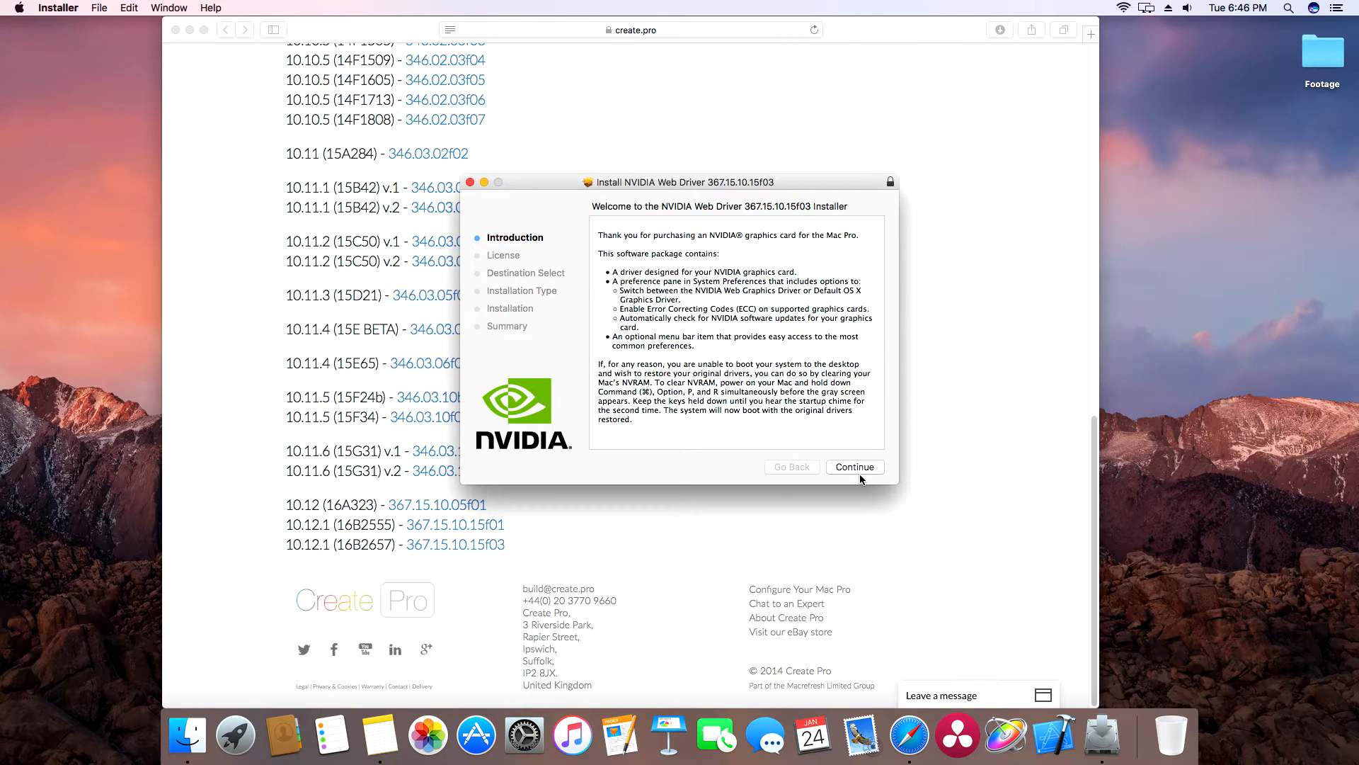
Accept the license and begin the standard NVIDIA Web Driver installation on Untitled
{"action": "left_click", "coordinate": [854, 466]}
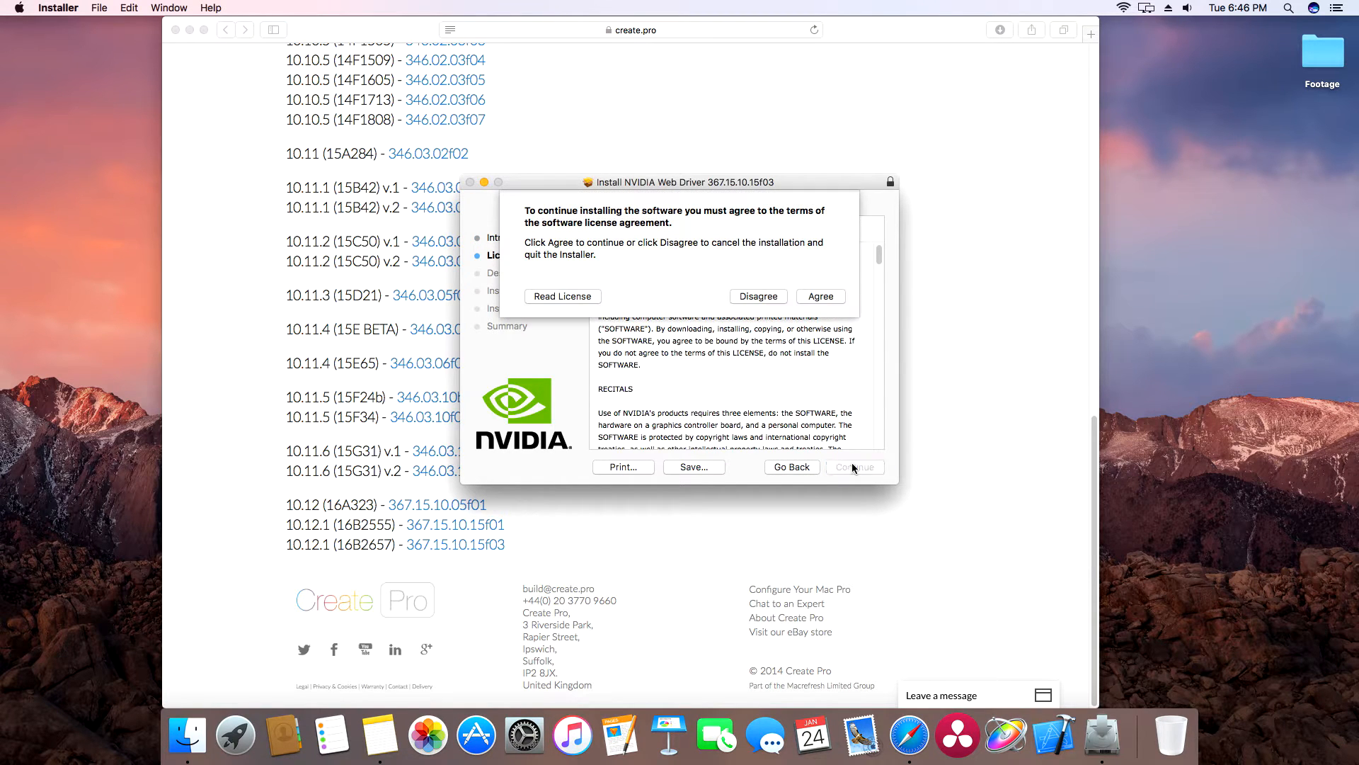
{"action": "left_click", "coordinate": [820, 296]}
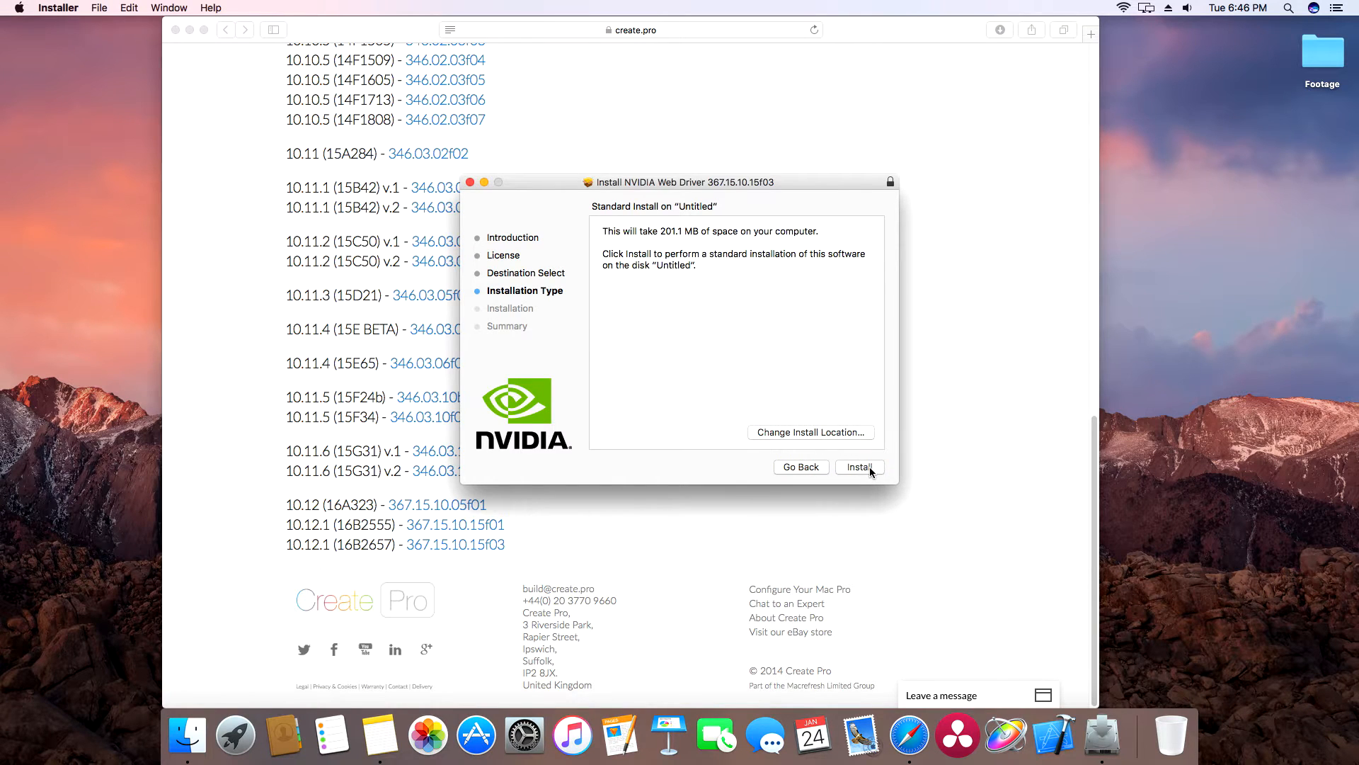
{"action": "left_click", "coordinate": [858, 467]}
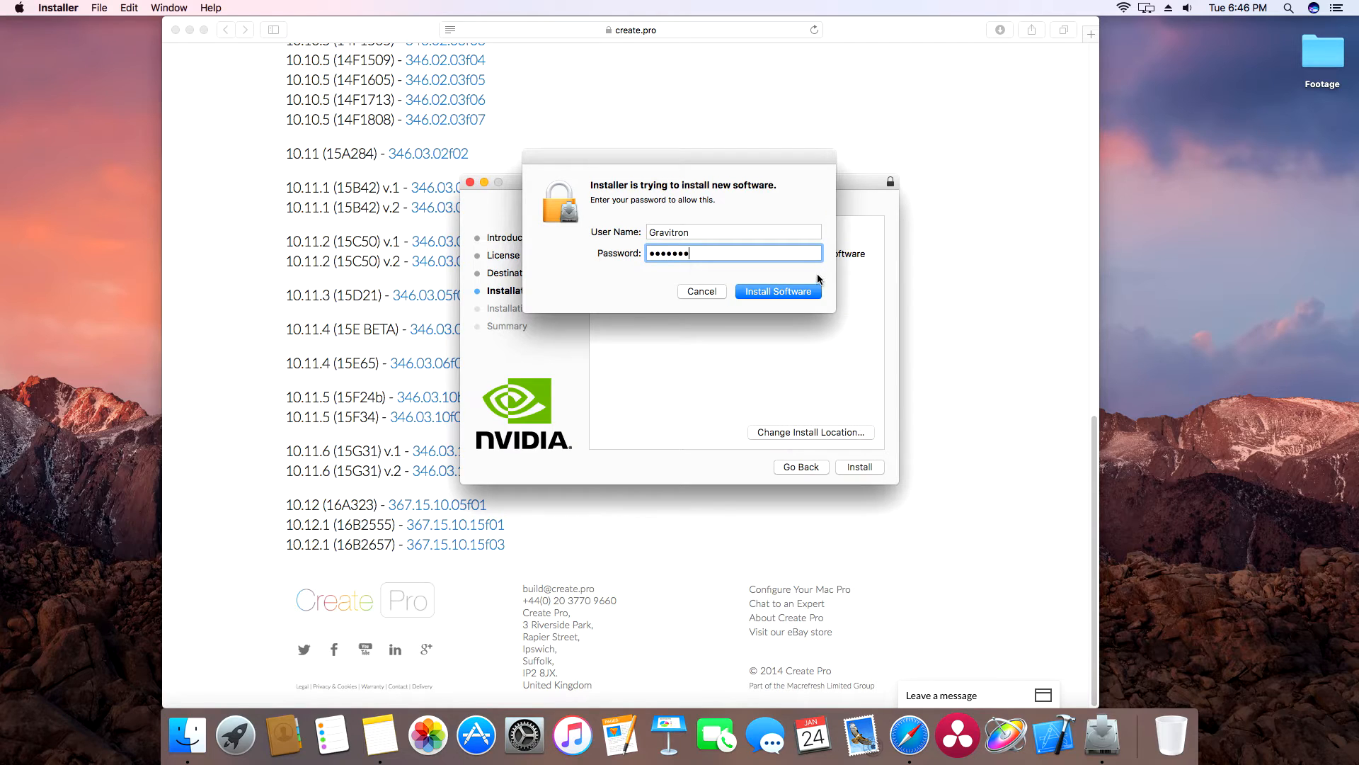
Authorize with the admin password, confirm the restart-required install, and trash the package
{"action": "left_click", "coordinate": [777, 291]}
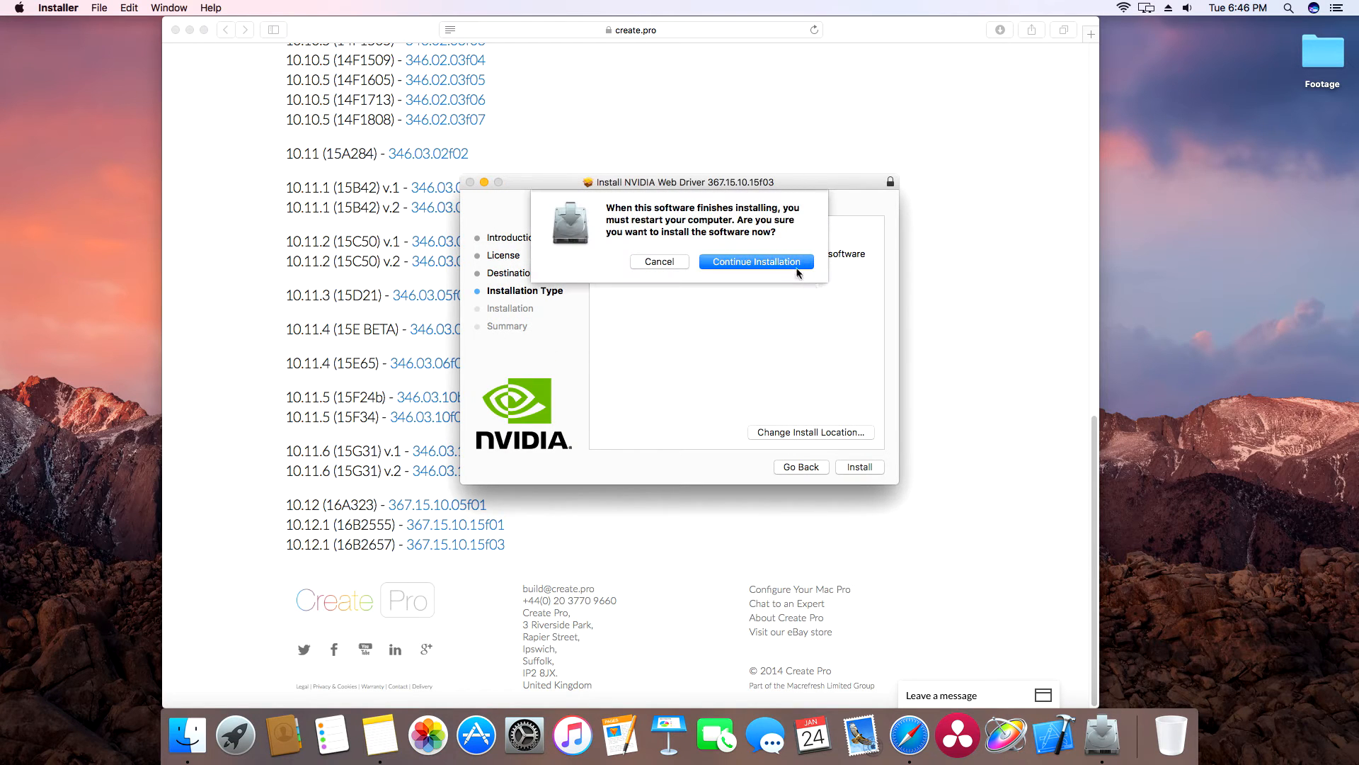
{"action": "left_click", "coordinate": [754, 262]}
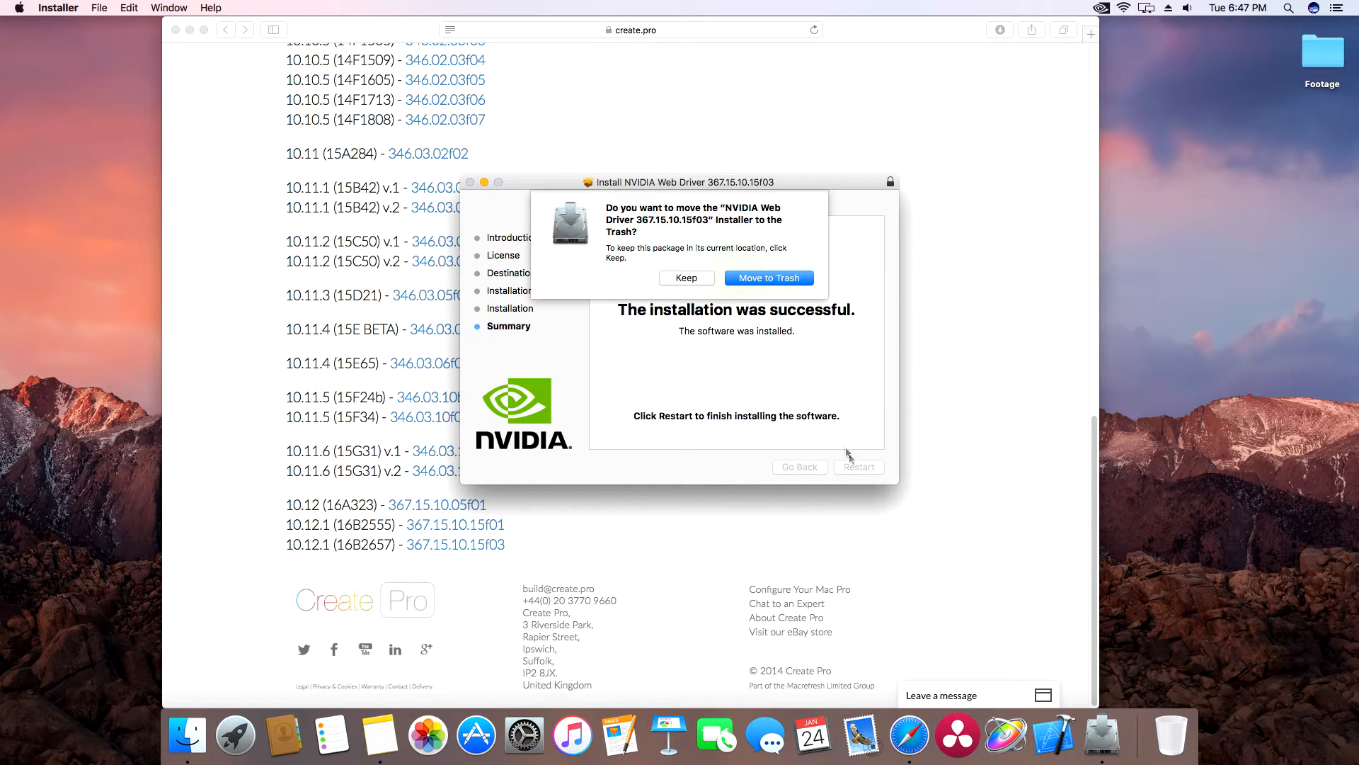
{"action": "mouse_move", "coordinate": [768, 277]}
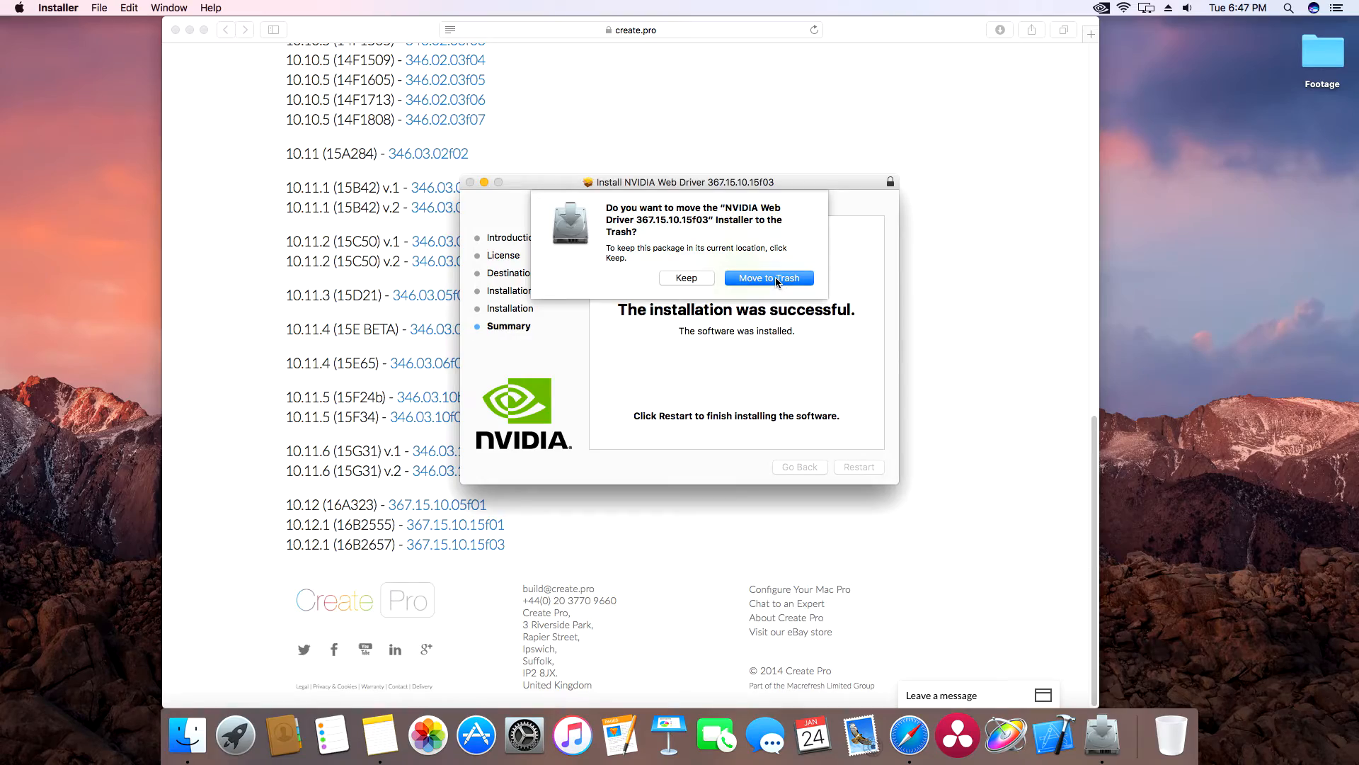
{"action": "left_click", "coordinate": [768, 278]}
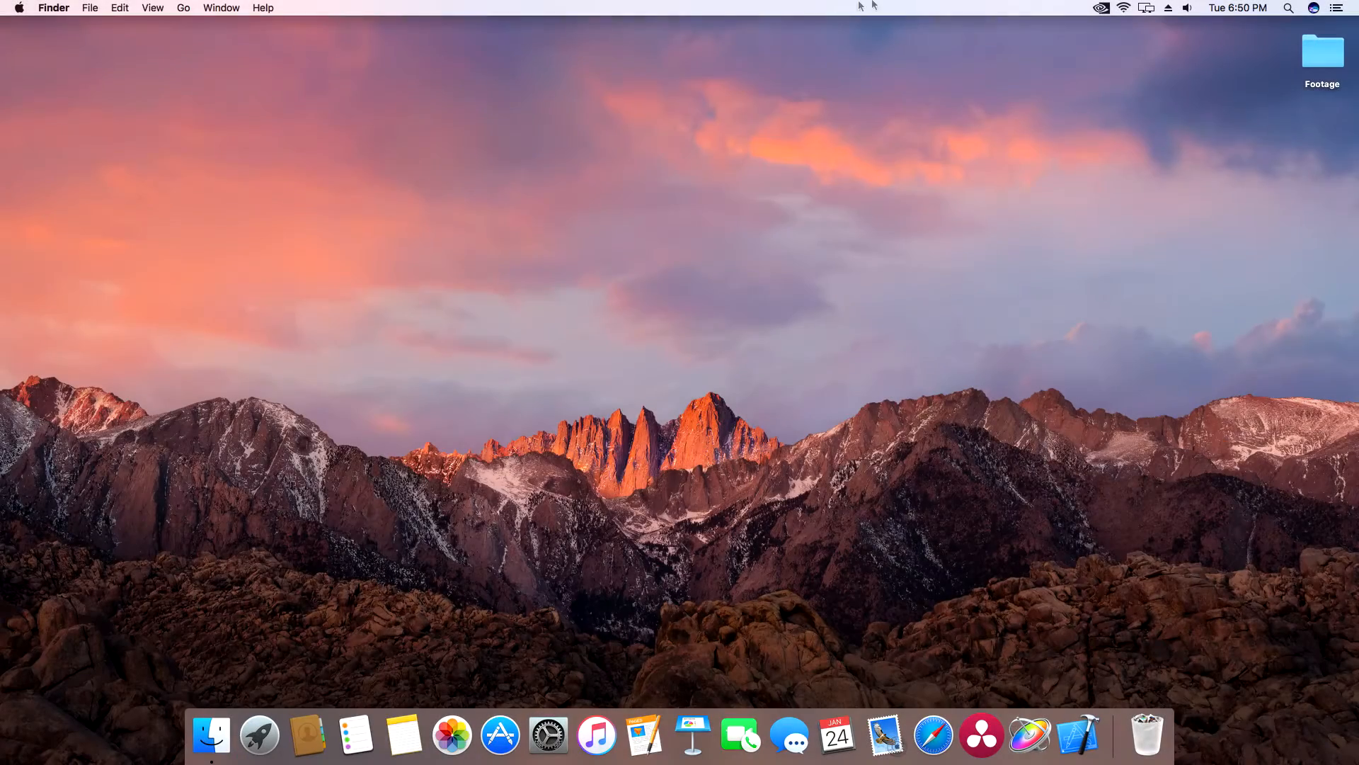
{"action": "left_click", "coordinate": [1102, 9]}
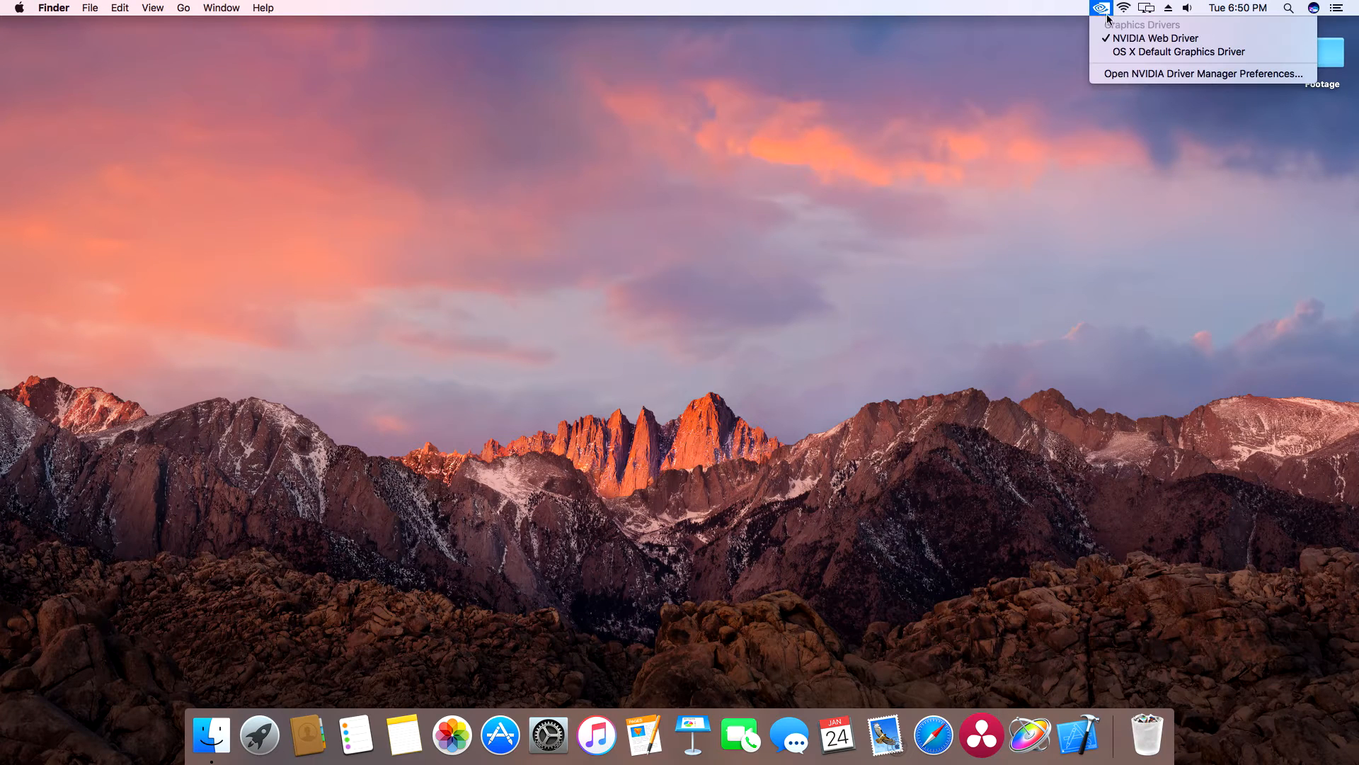
{"action": "mouse_move", "coordinate": [1157, 39]}
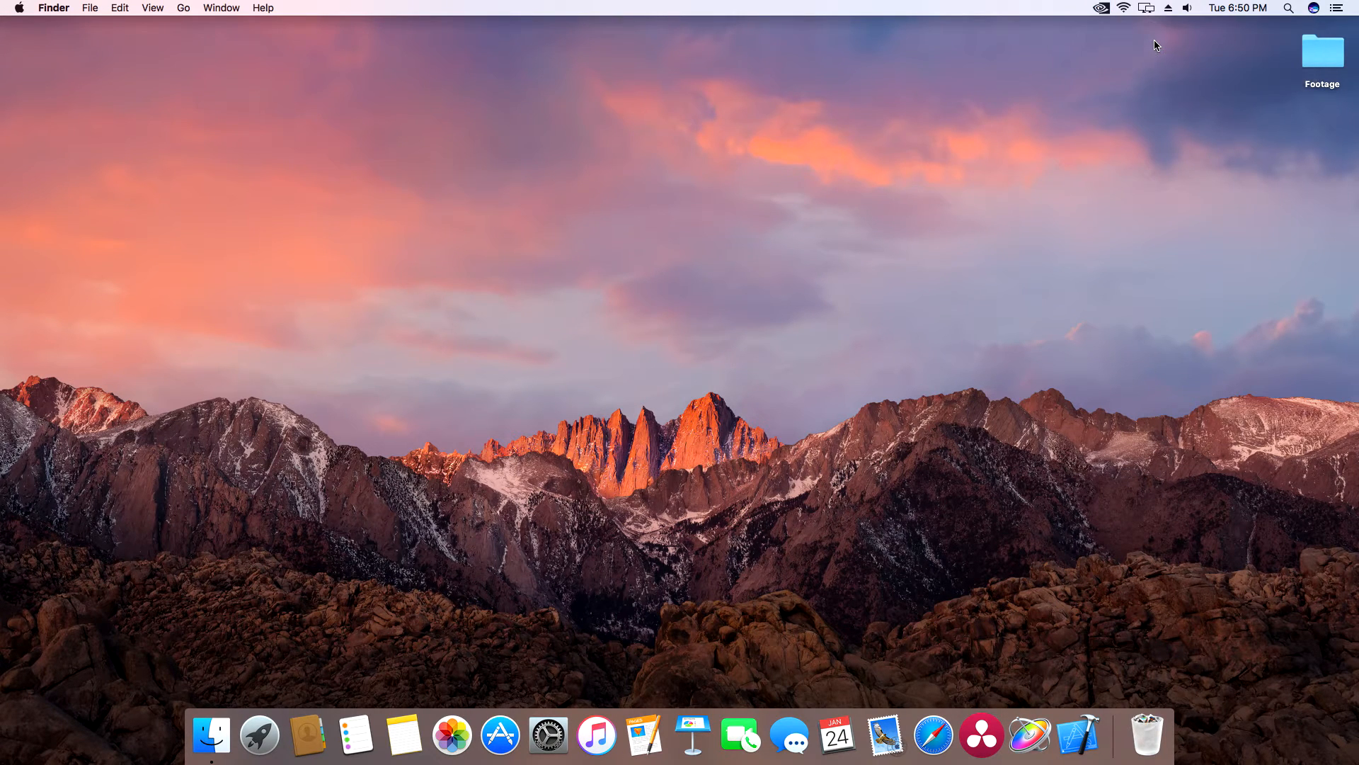
{"action": "left_click", "coordinate": [17, 9]}
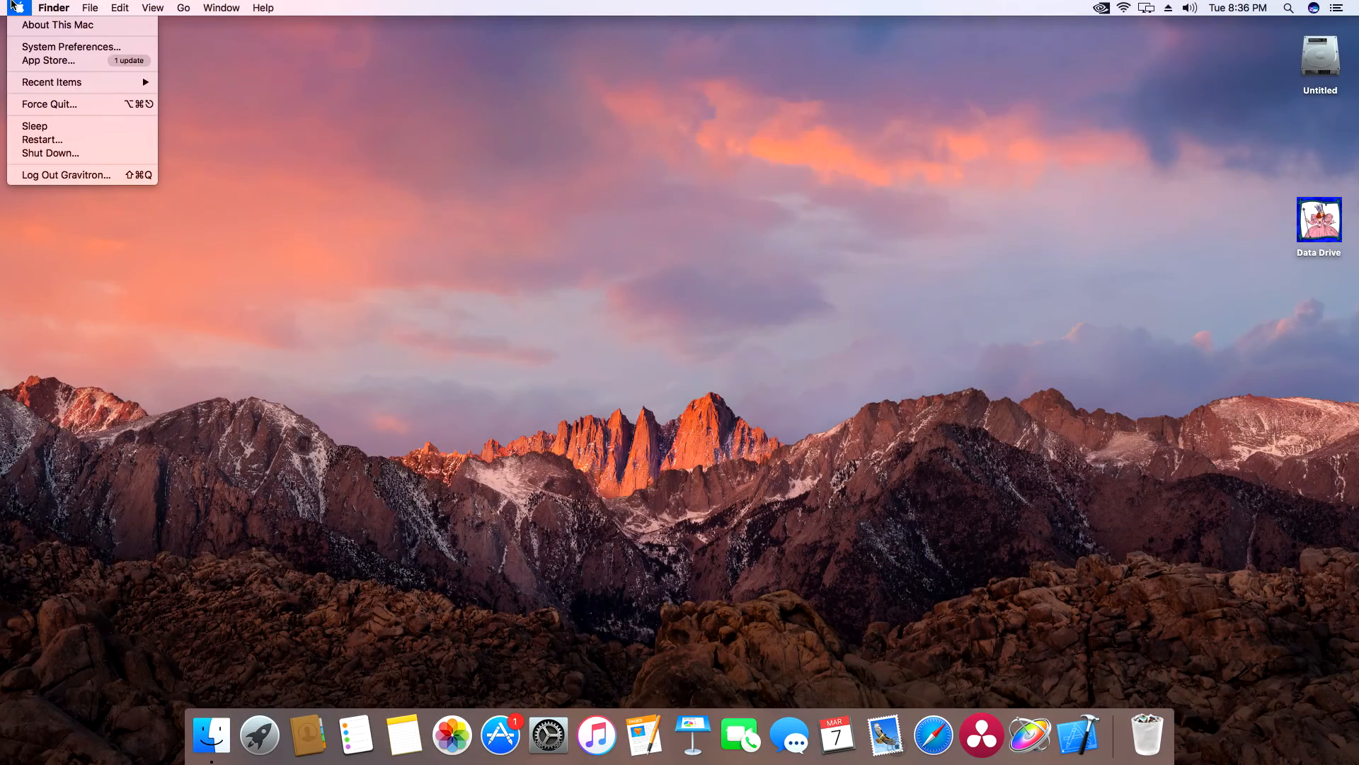
{"action": "mouse_move", "coordinate": [58, 24]}
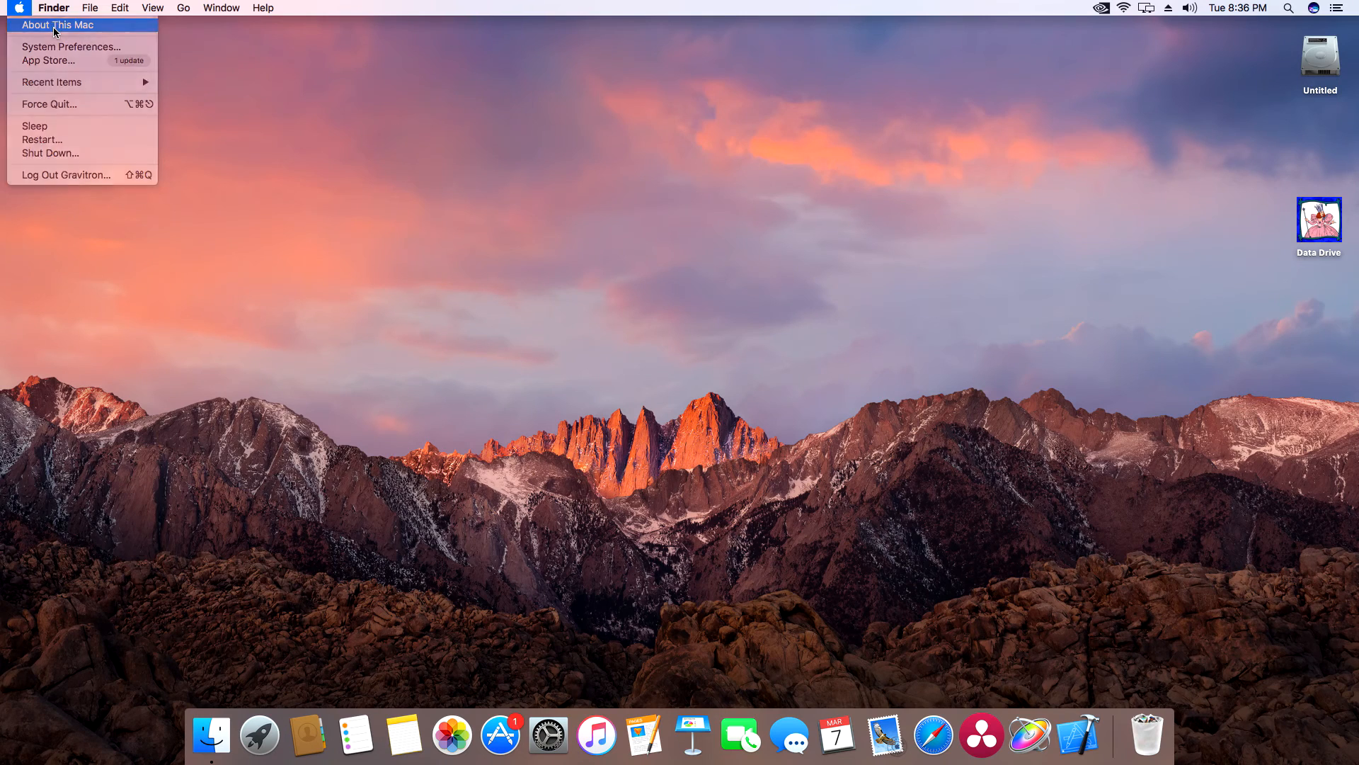
Show About This Mac listing NVIDIA GeForce GTX 750 Ti 2047 MB graphics
{"action": "left_click", "coordinate": [58, 24]}
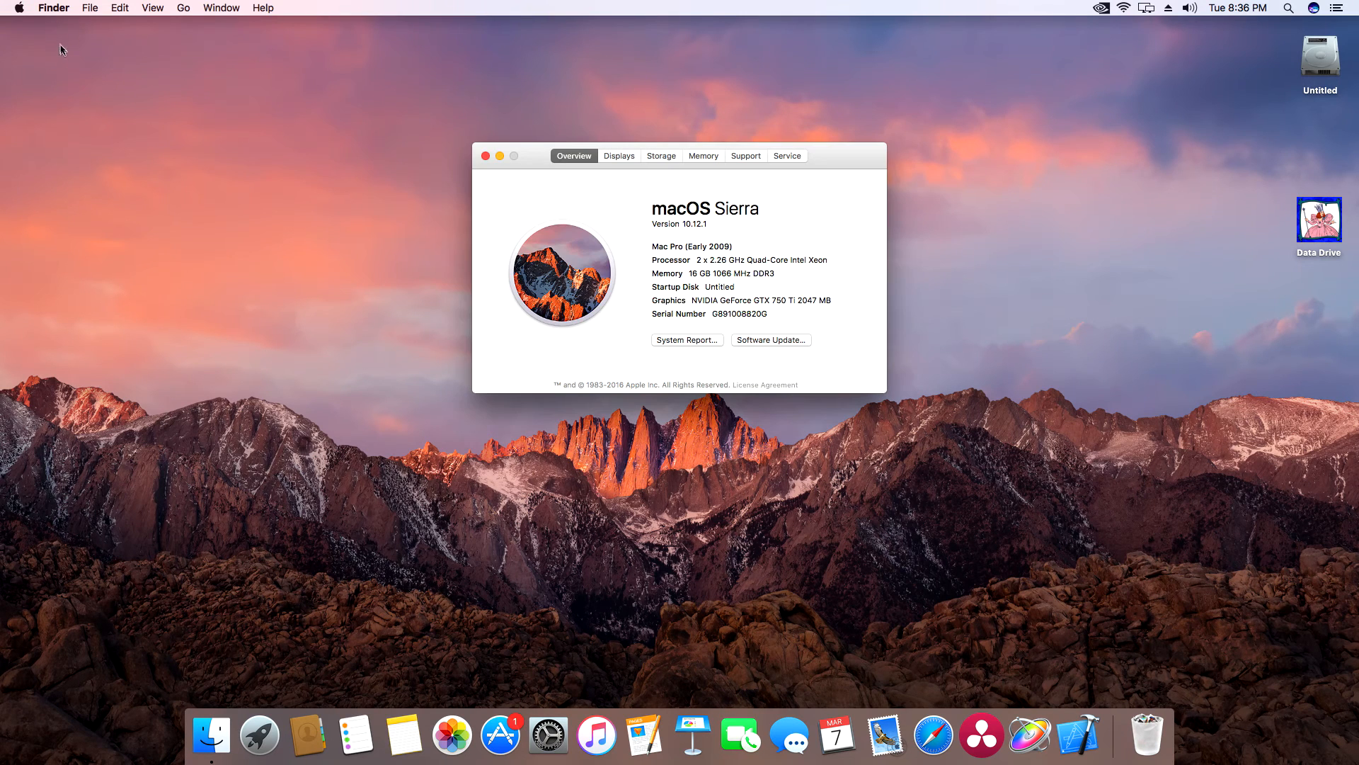
{"action": "mouse_move", "coordinate": [78, 85]}
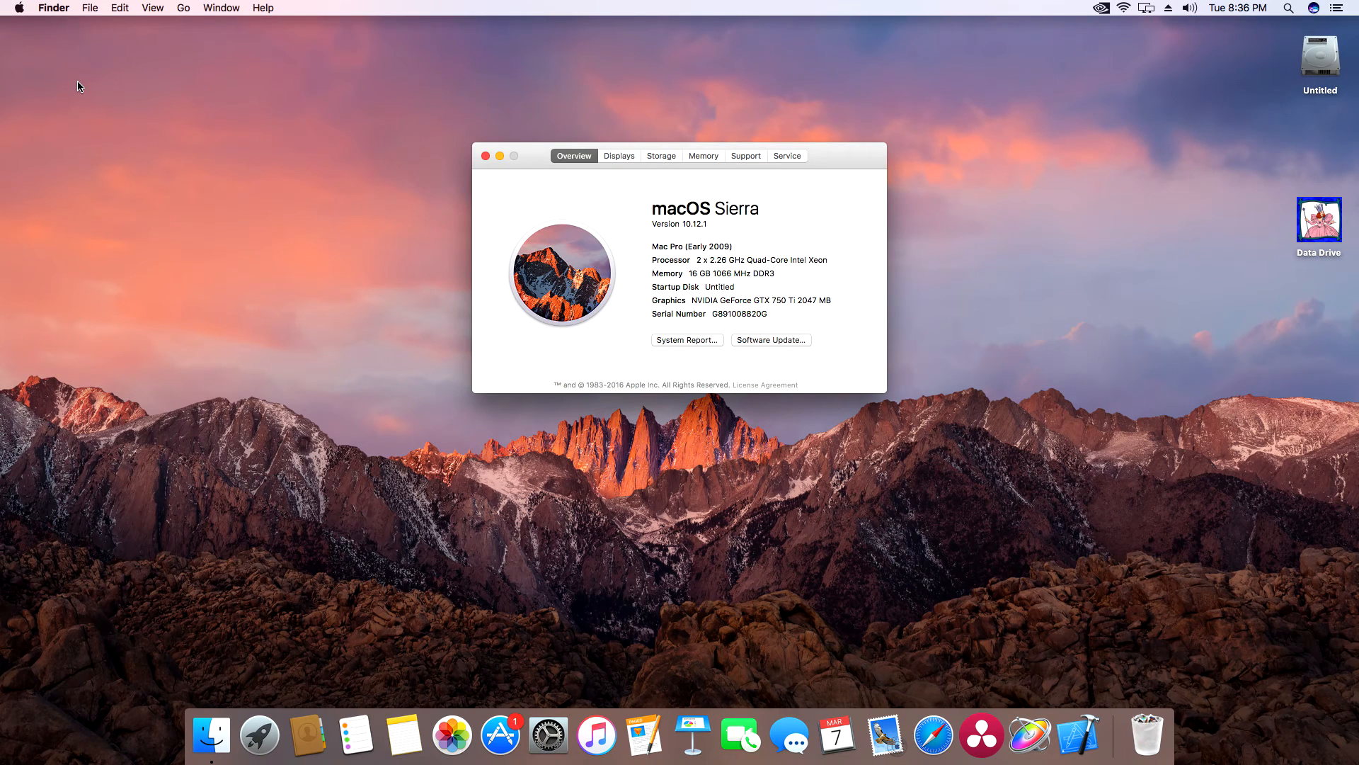